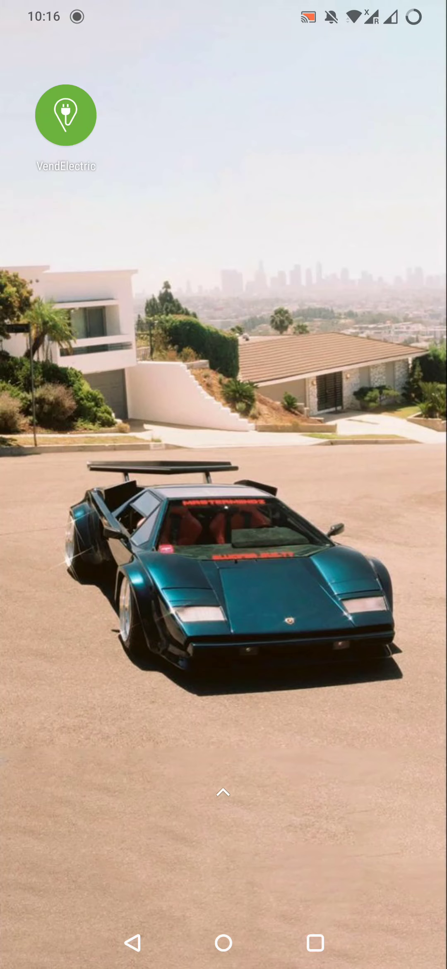
Launch VendElectric from the home screen to its UK charging-point map
{"action": "left_click", "coordinate": [66, 115]}
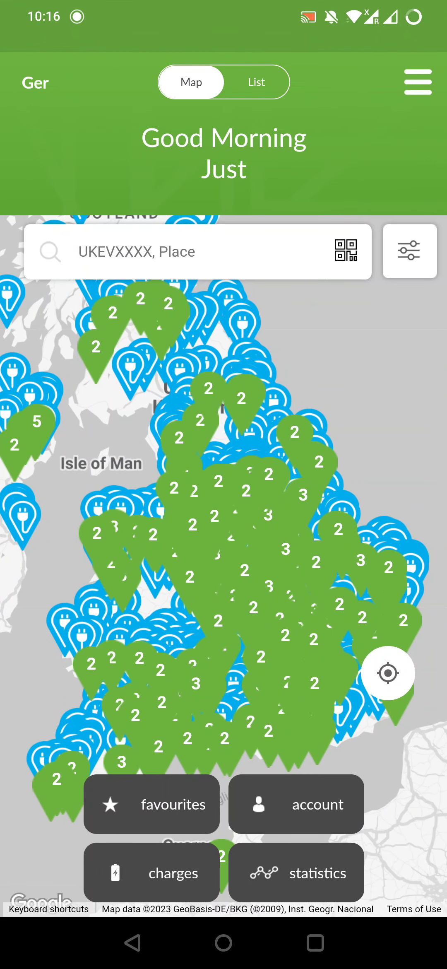